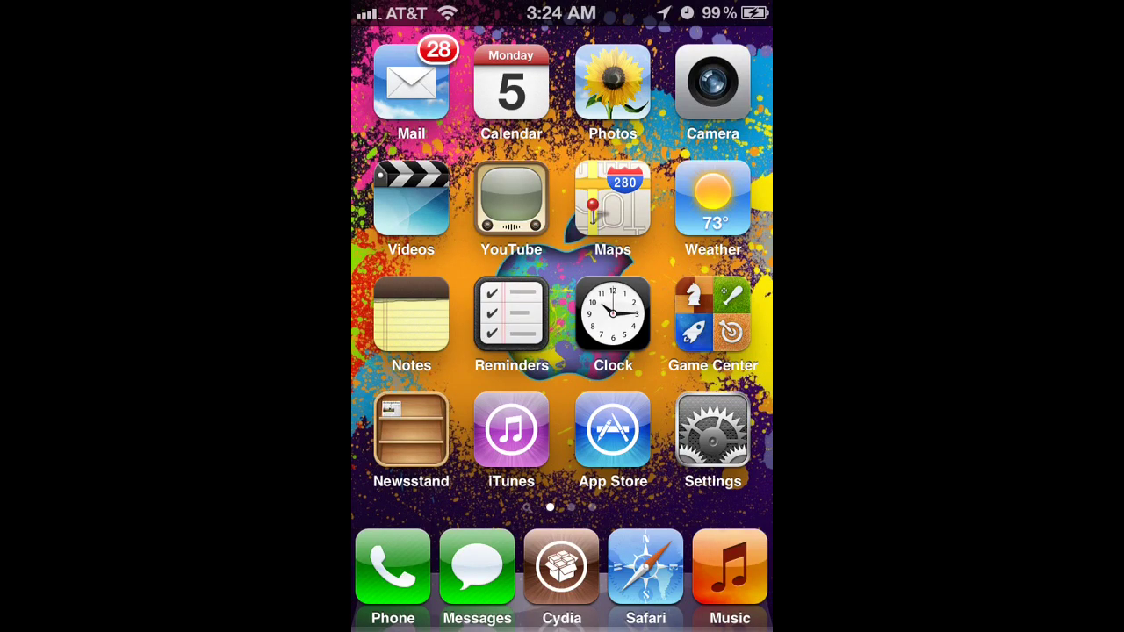
Launch Cydia from the dock and switch to its Search page.
{"action": "left_click", "coordinate": [562, 565]}
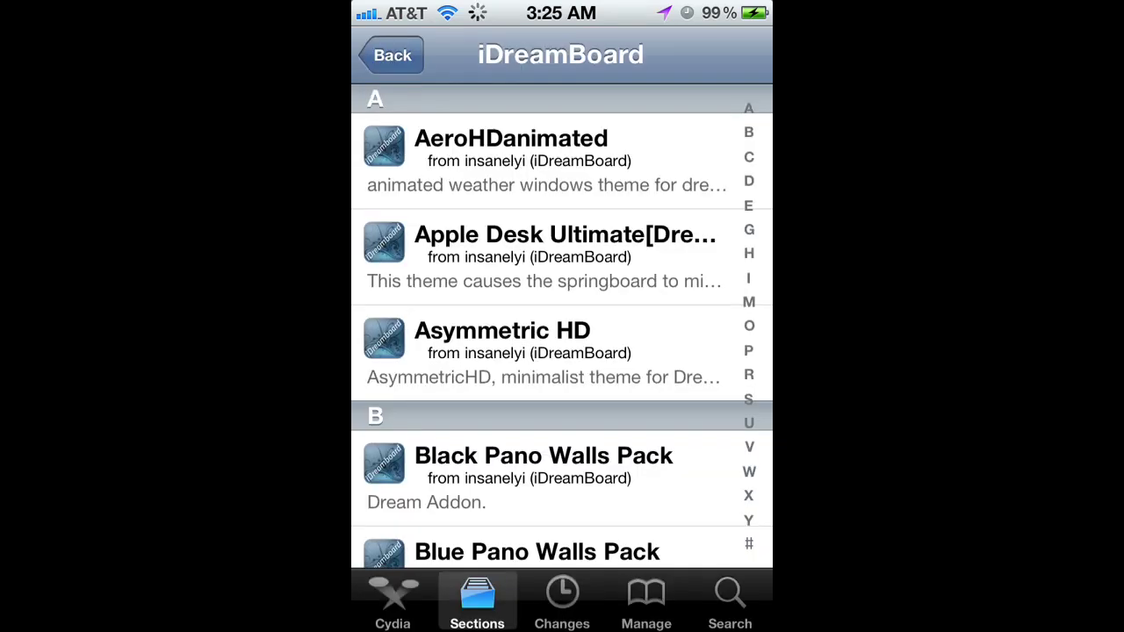
{"action": "left_click", "coordinate": [730, 601]}
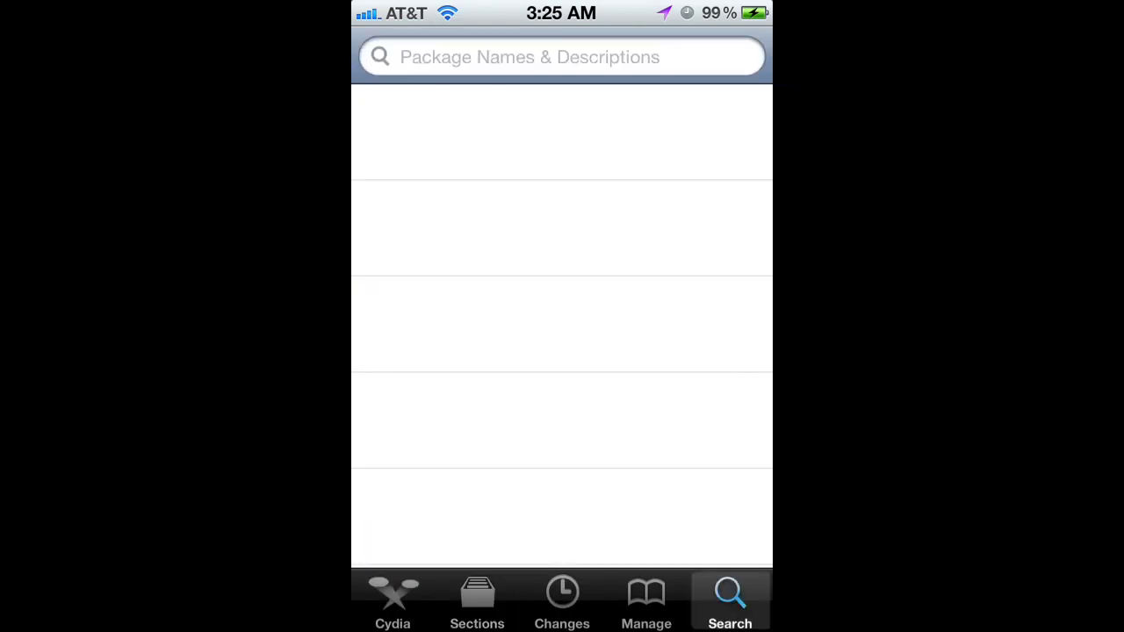
Search for 'Dream', view the DreamBoard 1.1.4 package, then go to Manage > Sources.
{"action": "left_click", "coordinate": [561, 57]}
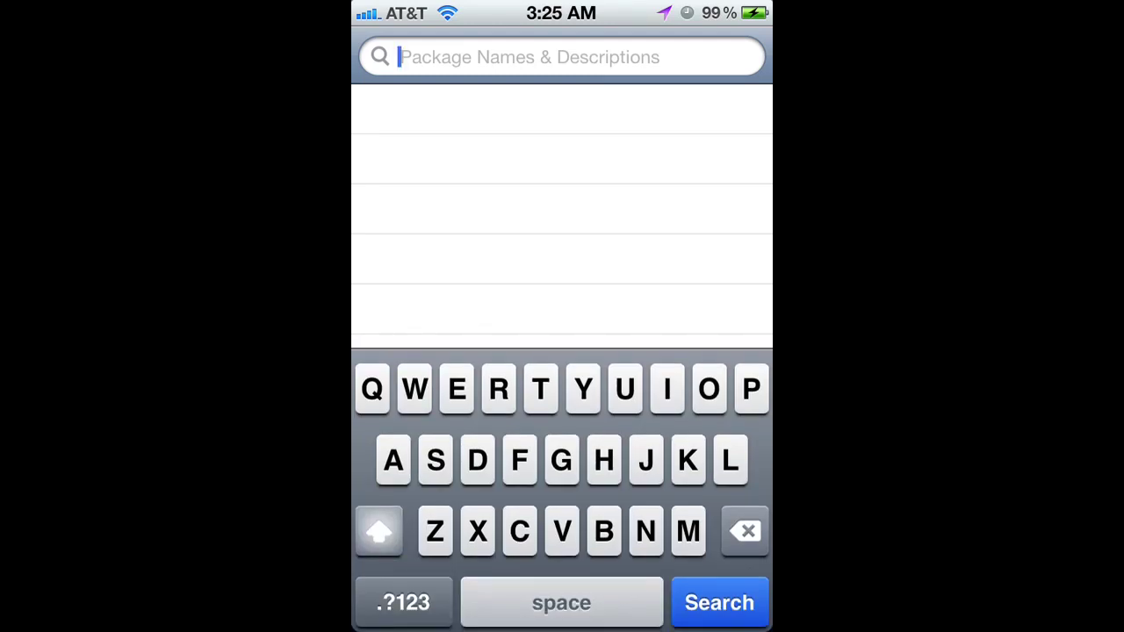
{"action": "type", "text": "D"}
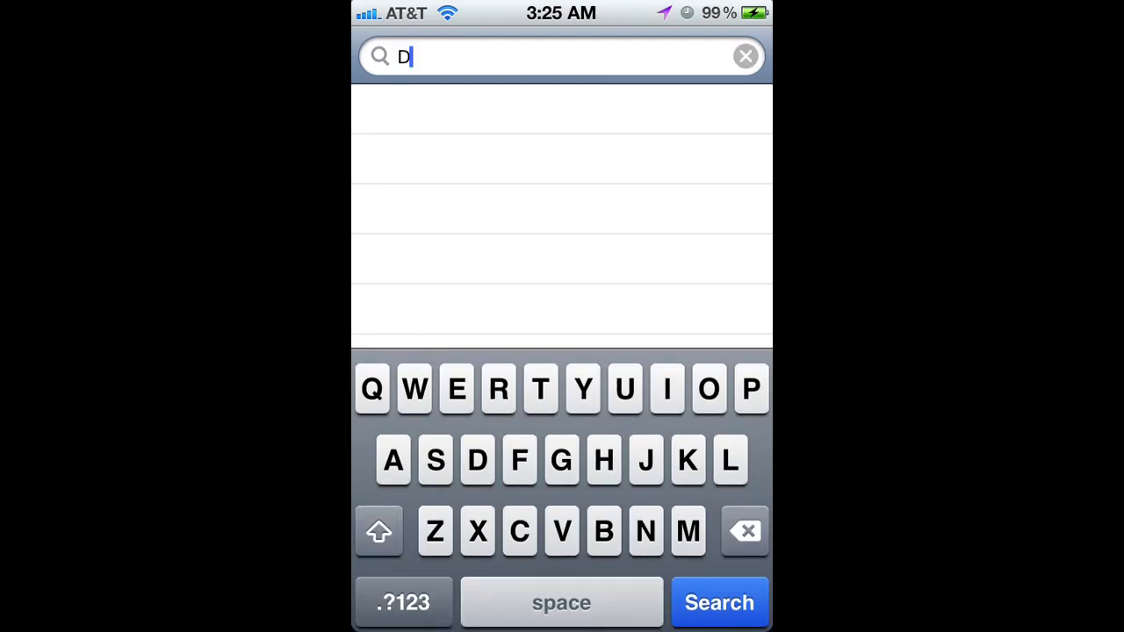
{"action": "type", "text": "ream"}
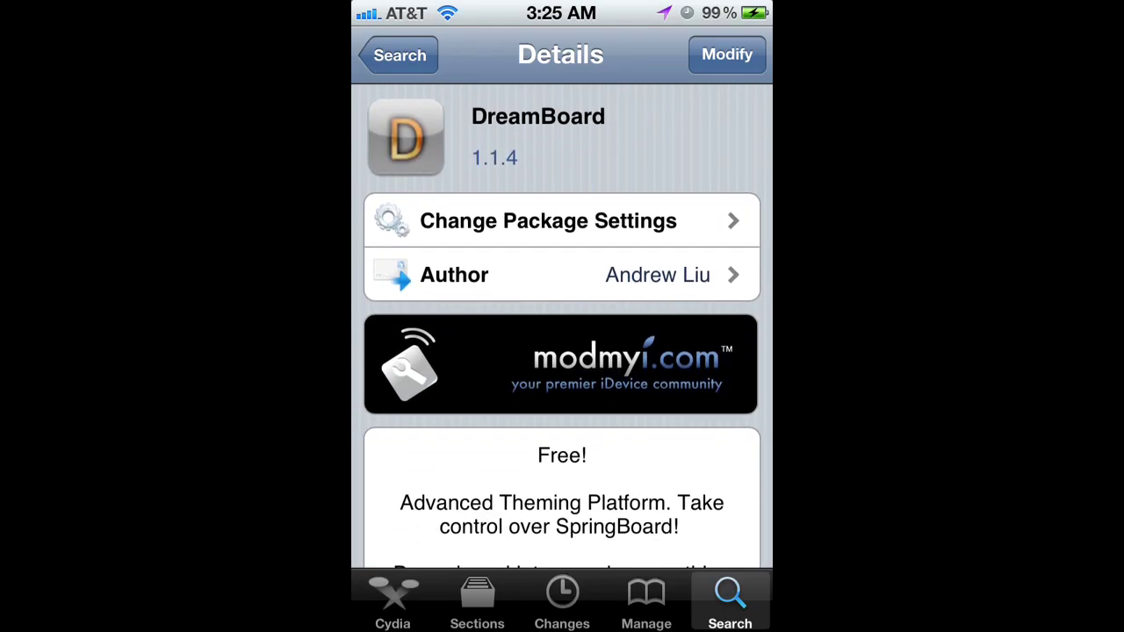
{"action": "scroll", "scroll_direction": "down", "scroll_amount": 3}
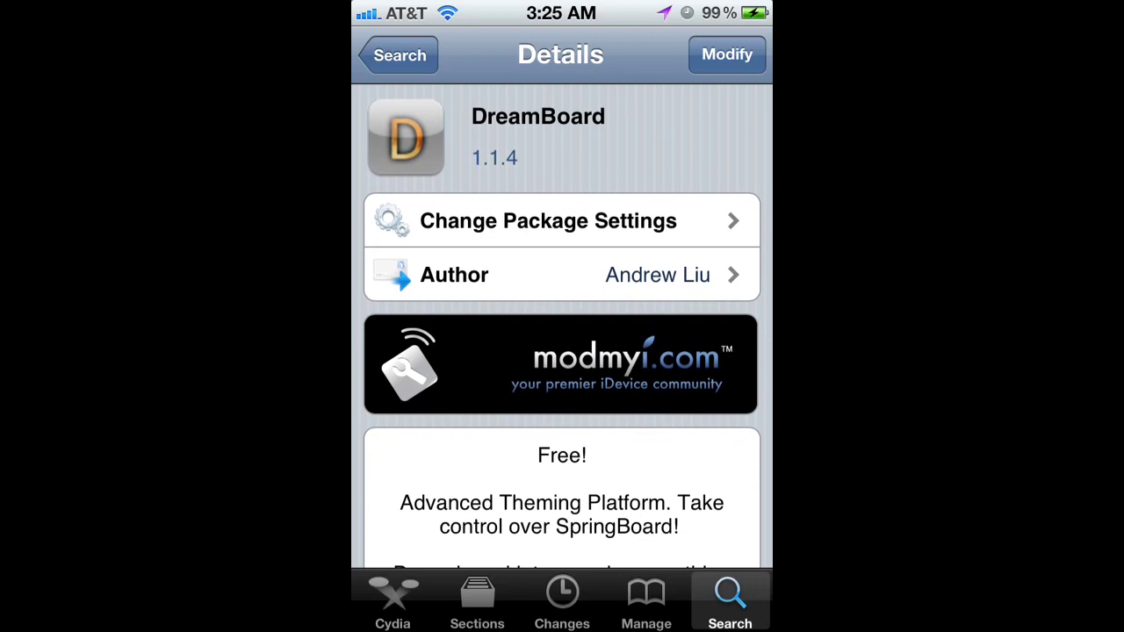
{"action": "left_click", "coordinate": [727, 54]}
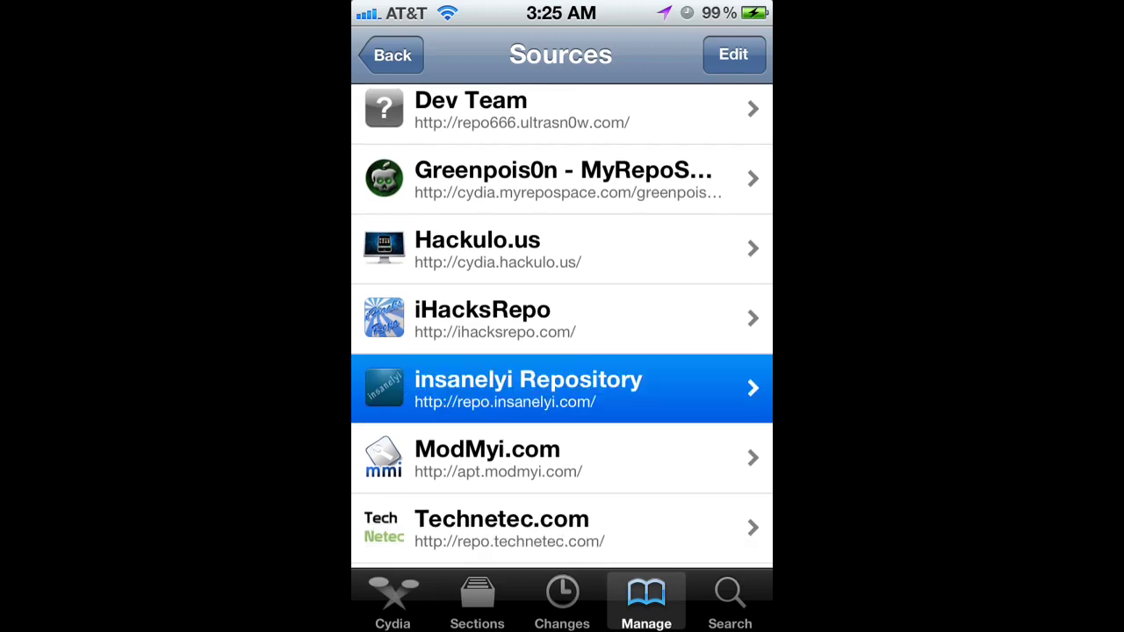
{"action": "left_click", "coordinate": [734, 53]}
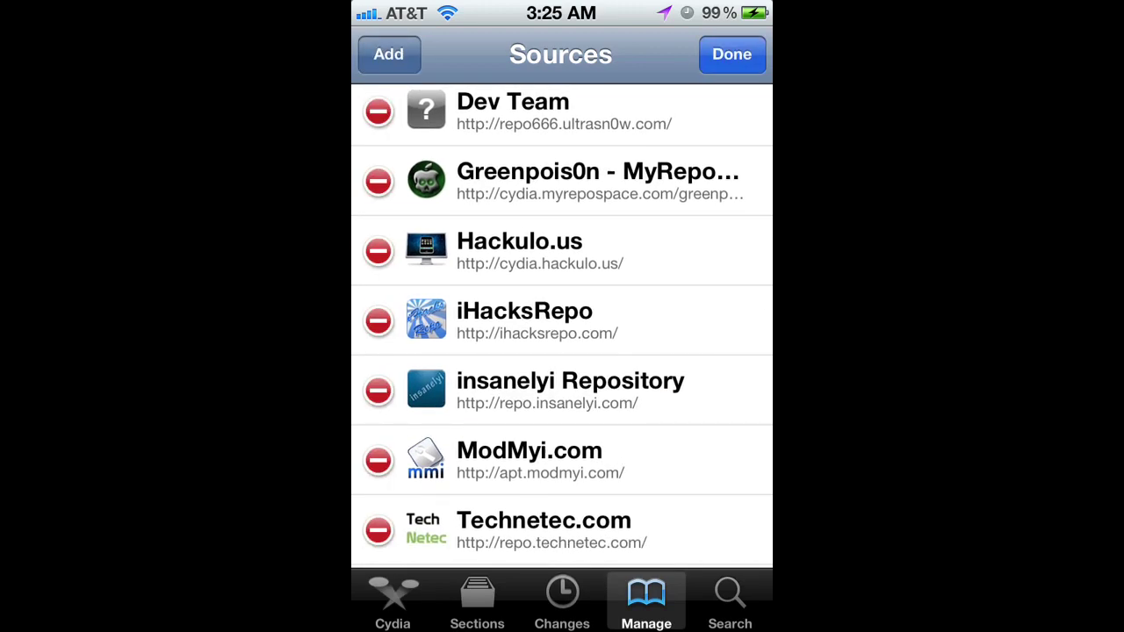
{"action": "left_click", "coordinate": [388, 53]}
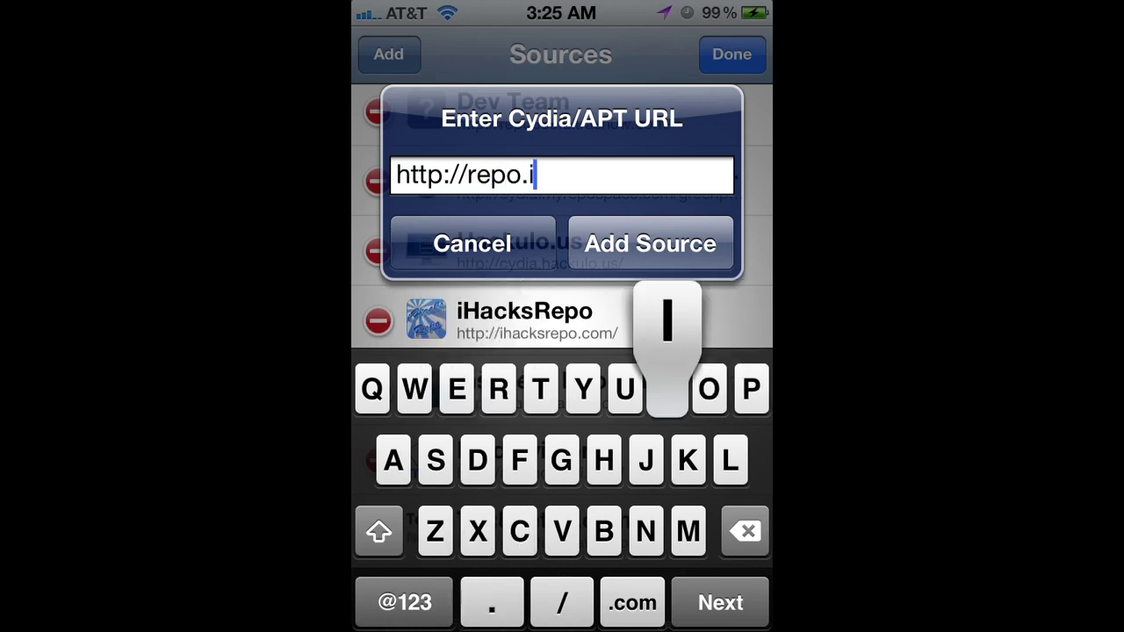
{"action": "type", "text": "nsanelyi"}
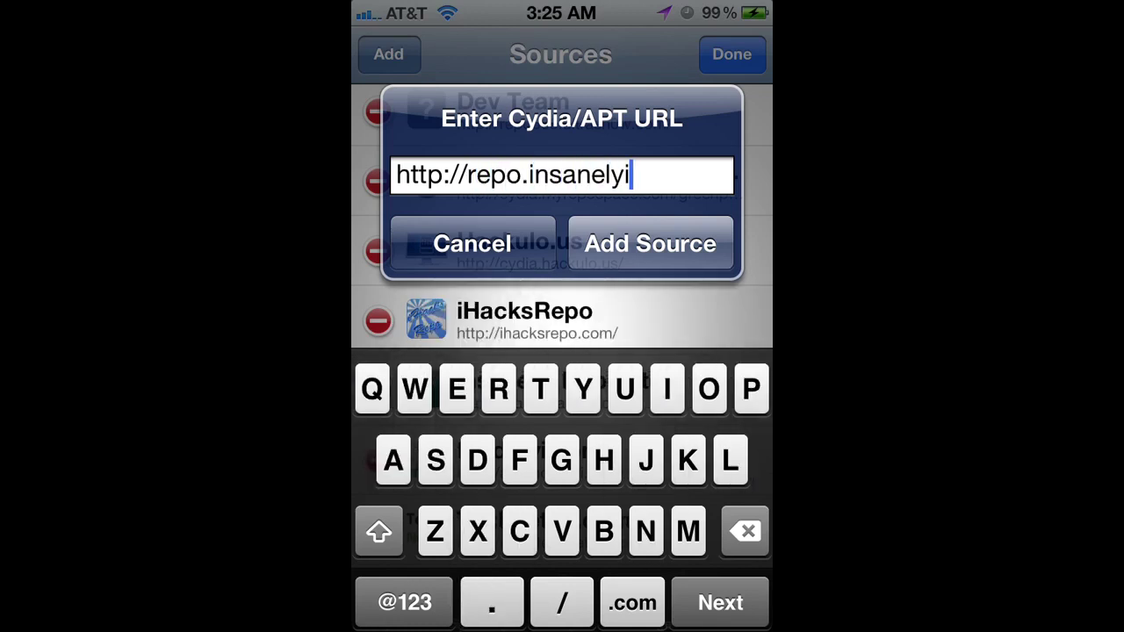
{"action": "left_click", "coordinate": [631, 602]}
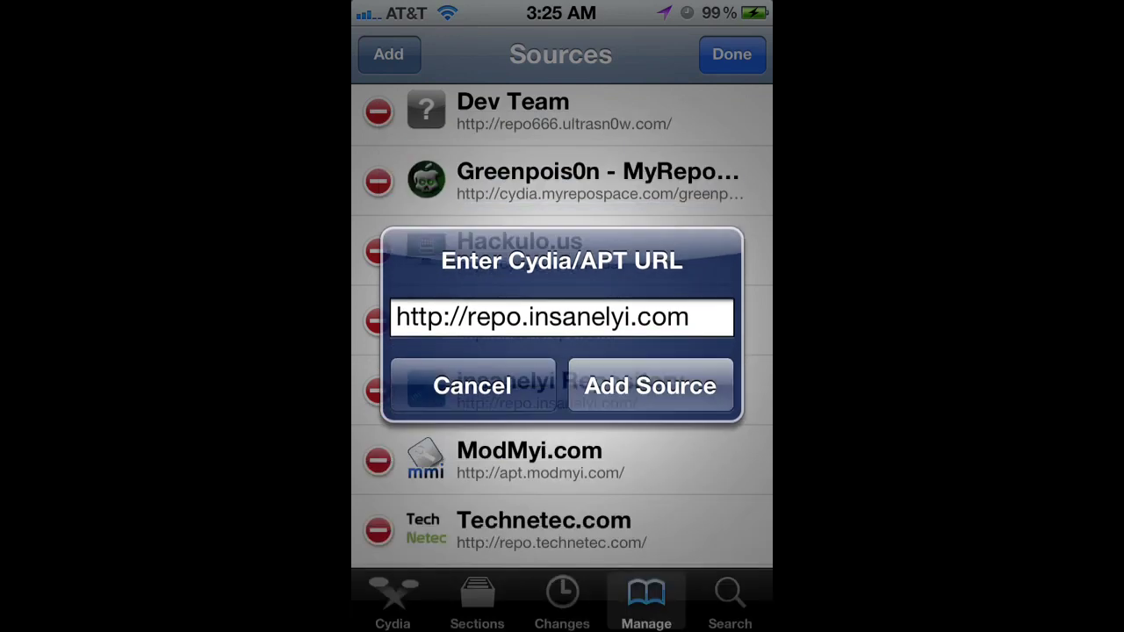
{"action": "left_click", "coordinate": [650, 386]}
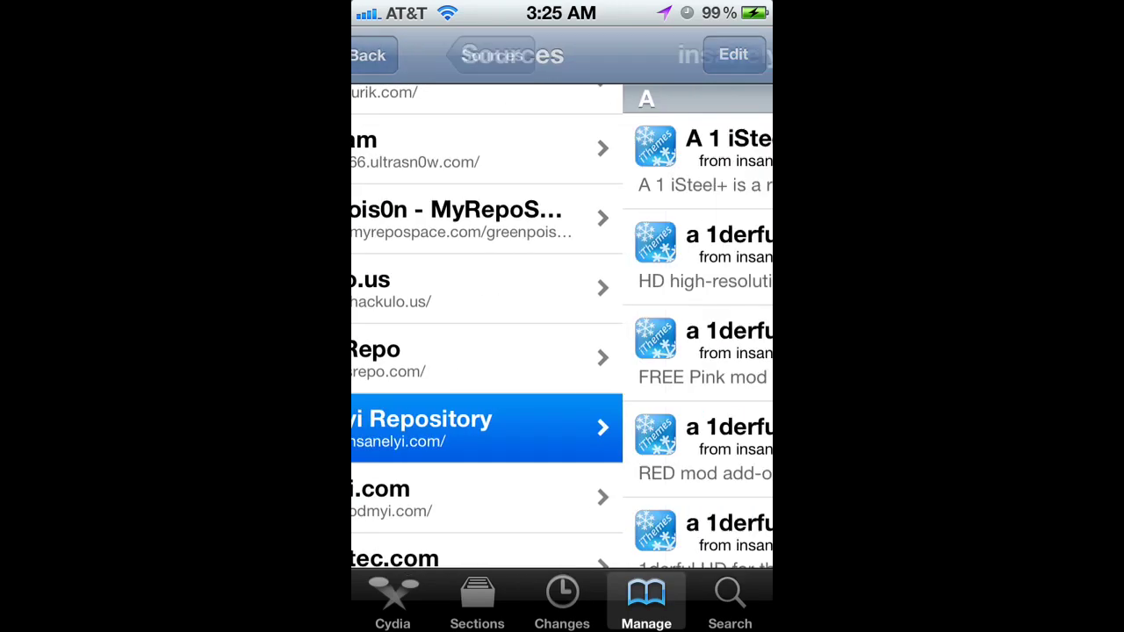
View OS X Lion Ultimatum 2.0.2, cancel the Modify options, and return to the home screen.
{"action": "left_click", "coordinate": [477, 601]}
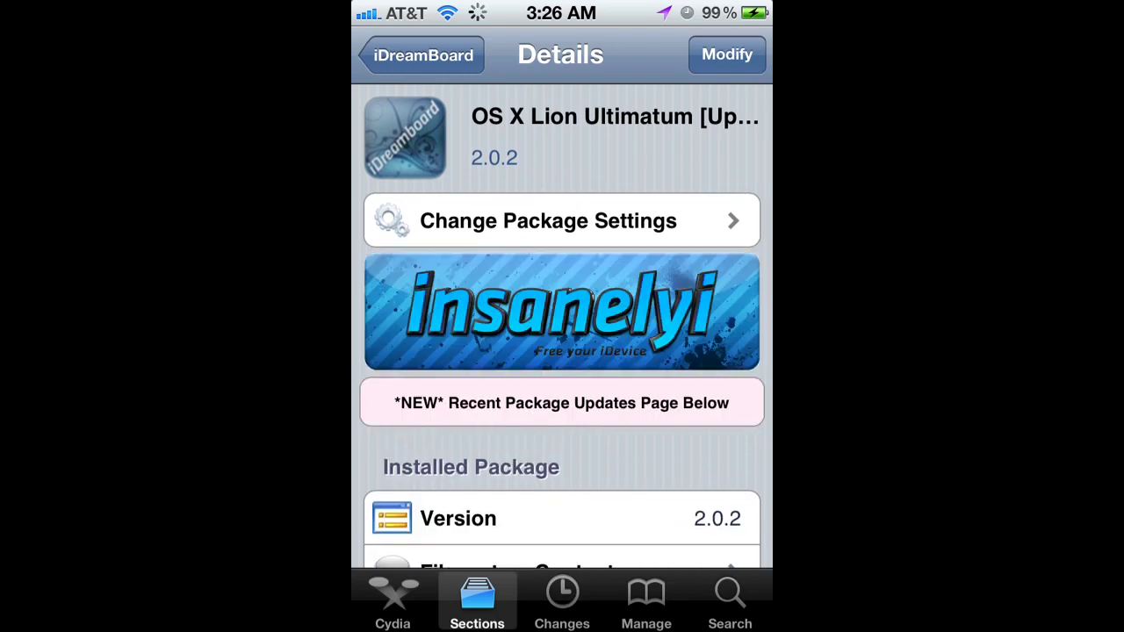
{"action": "left_click", "coordinate": [727, 55]}
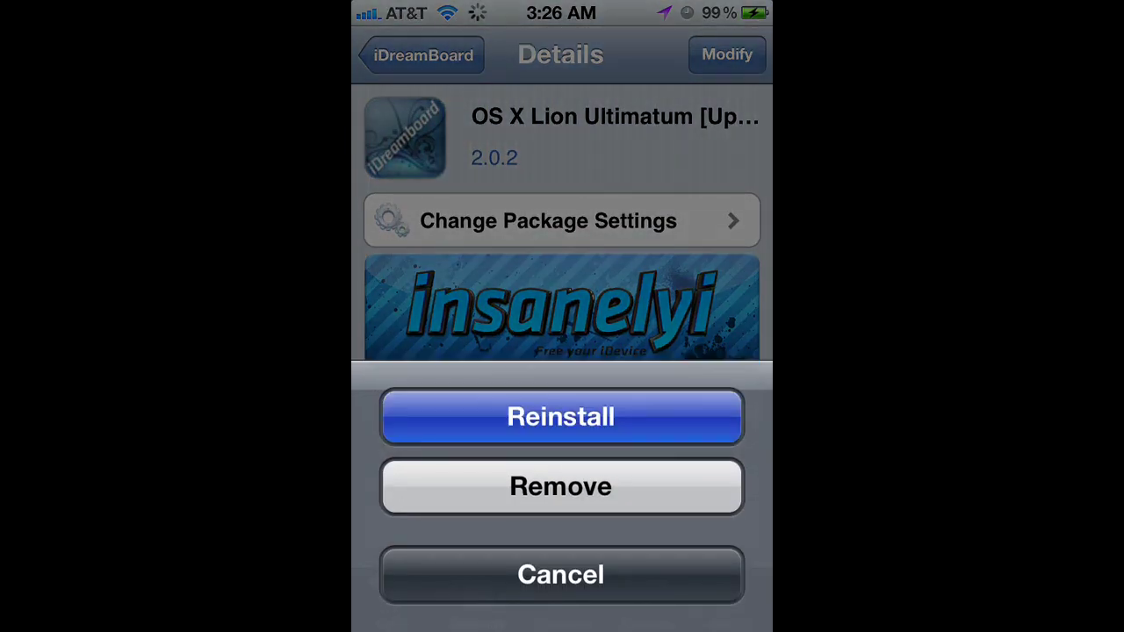
{"action": "left_click", "coordinate": [560, 574]}
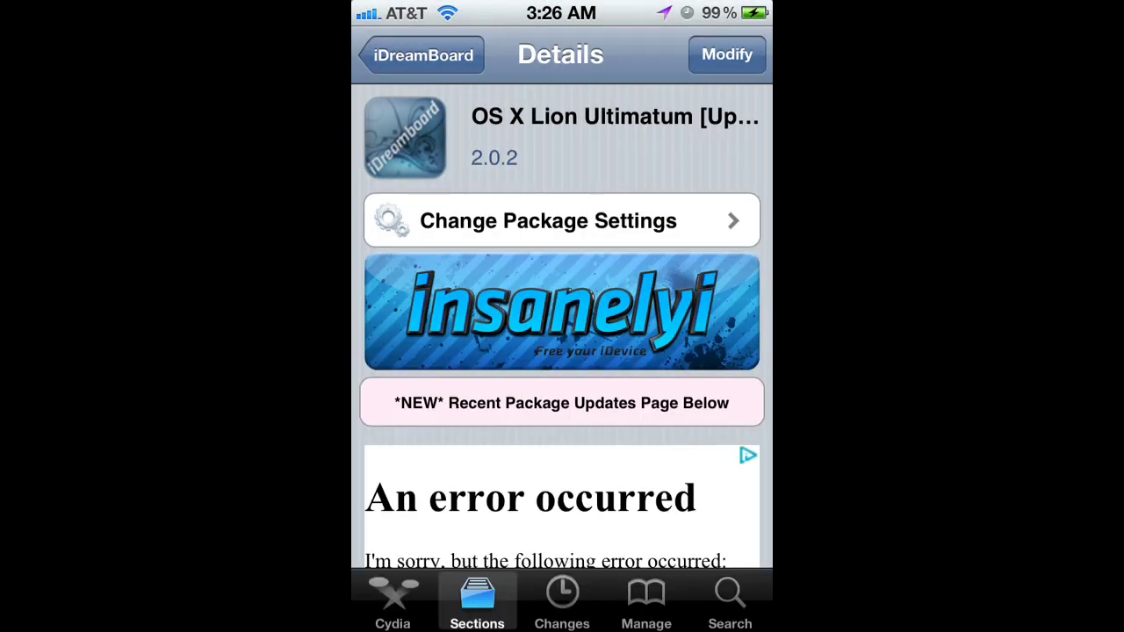
{"action": "key", "text": "home"}
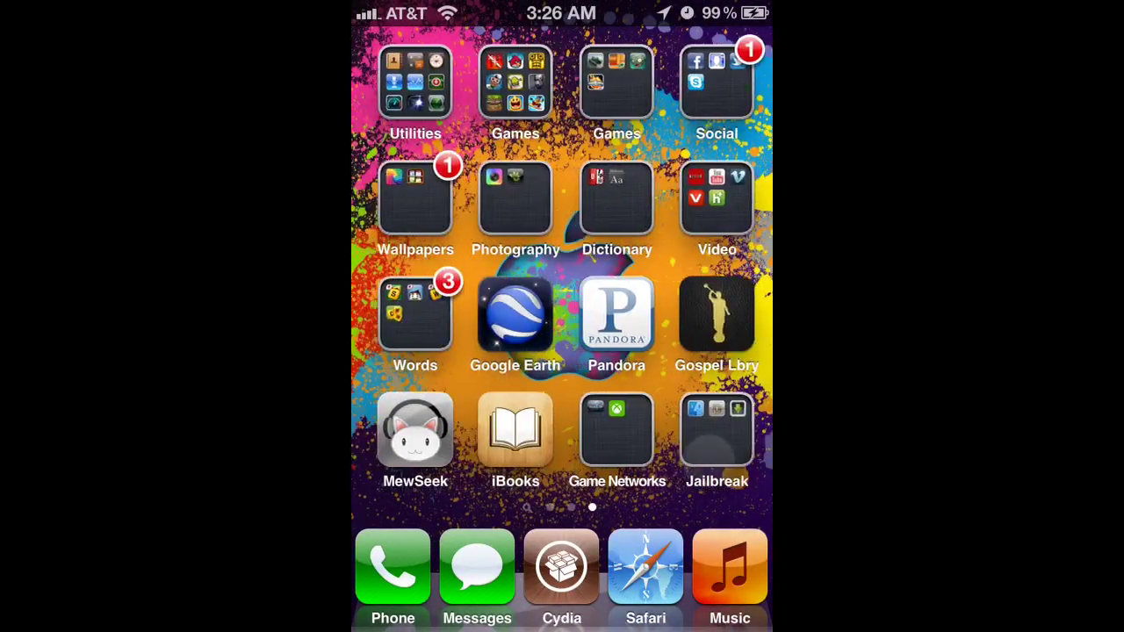
Launch DreamBoard from the Jailbreak folder and apply the OS X Lion theme.
{"action": "left_click", "coordinate": [716, 431]}
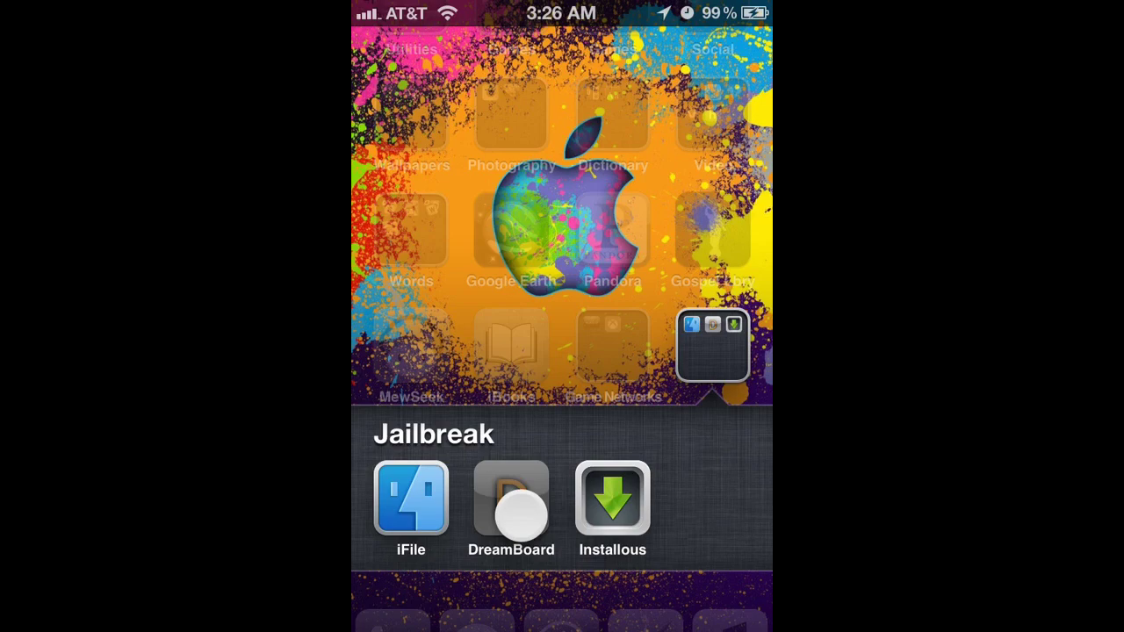
{"action": "left_click", "coordinate": [511, 498]}
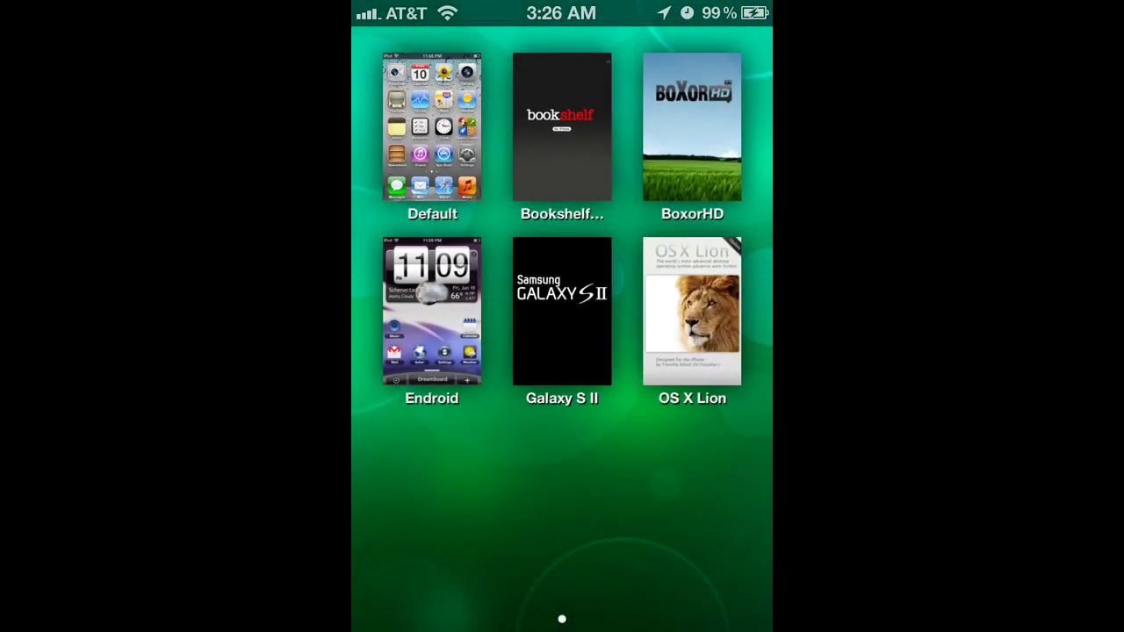
{"action": "left_click", "coordinate": [692, 310]}
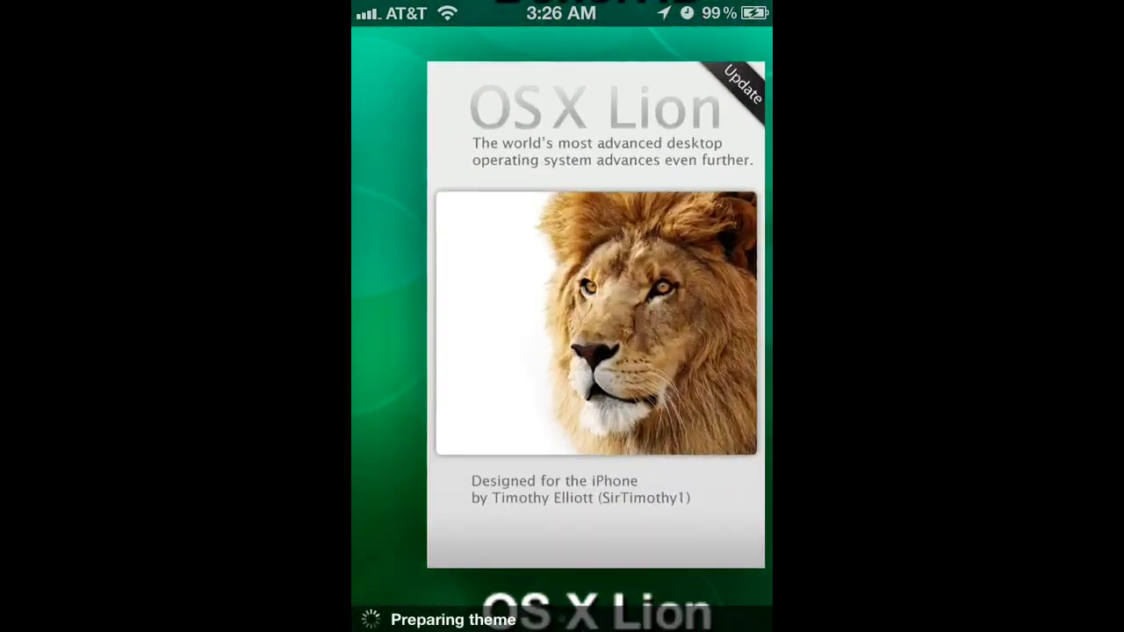
{"action": "scroll", "scroll_direction": "up", "scroll_amount": 3}
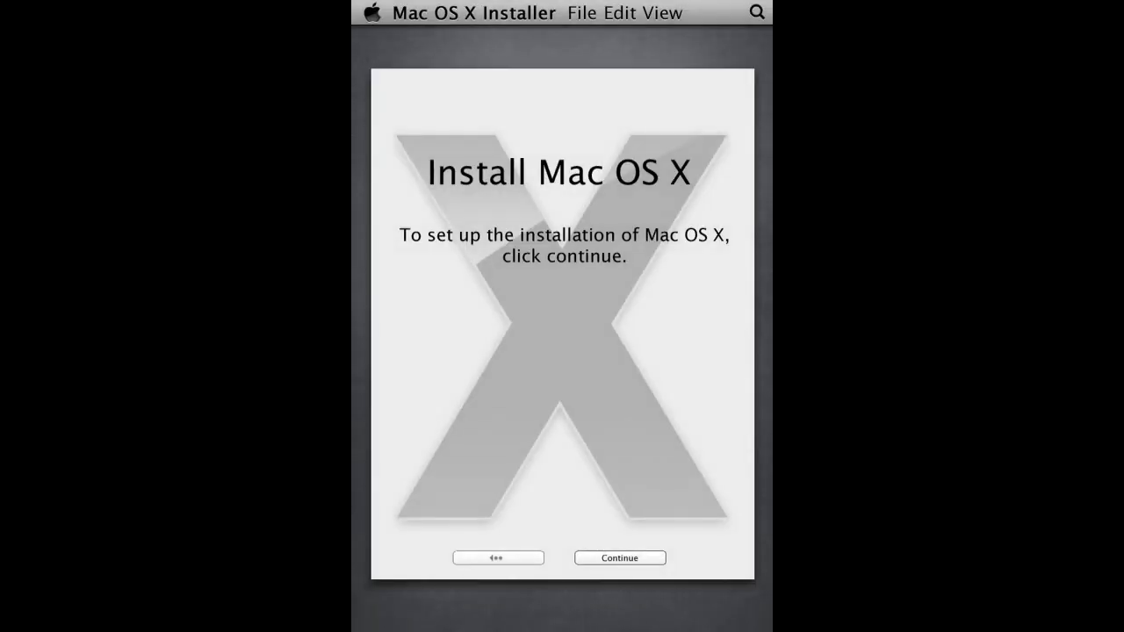
Continue through the Lion installer choosing white iPhone 4, keeping the user name and features.
{"action": "left_click", "coordinate": [618, 559]}
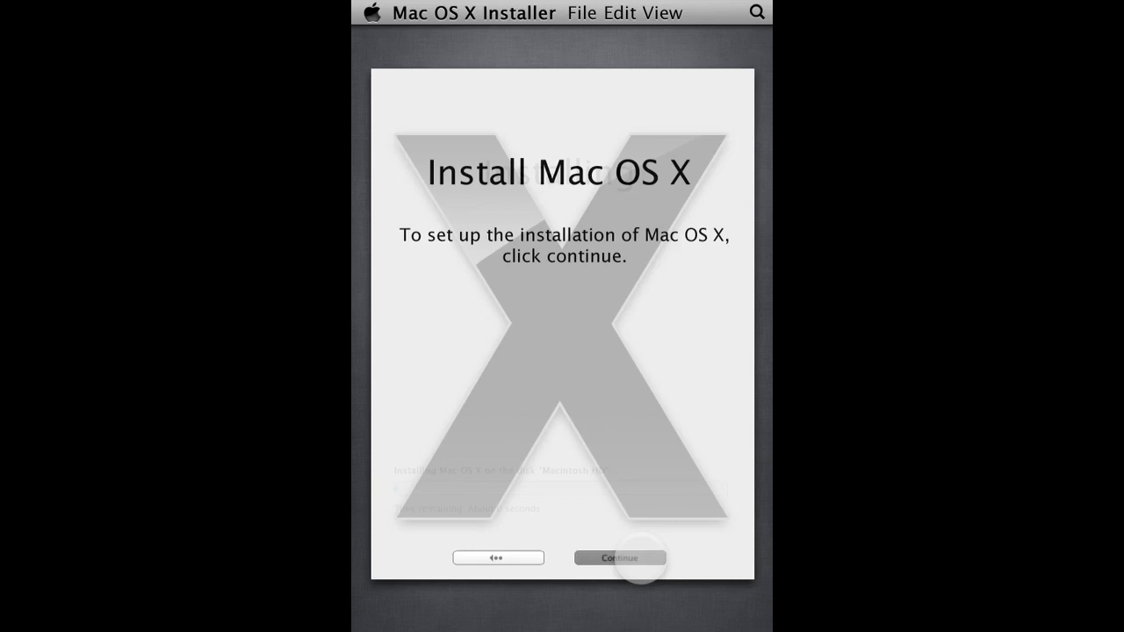
{"action": "left_click", "coordinate": [618, 559]}
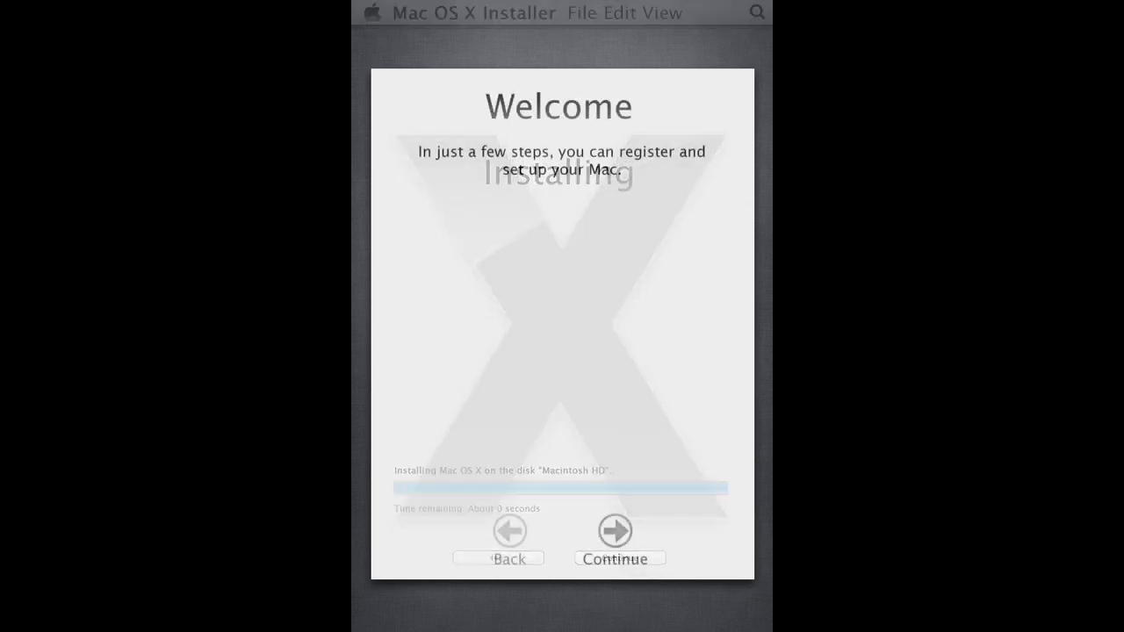
{"action": "left_click", "coordinate": [614, 530]}
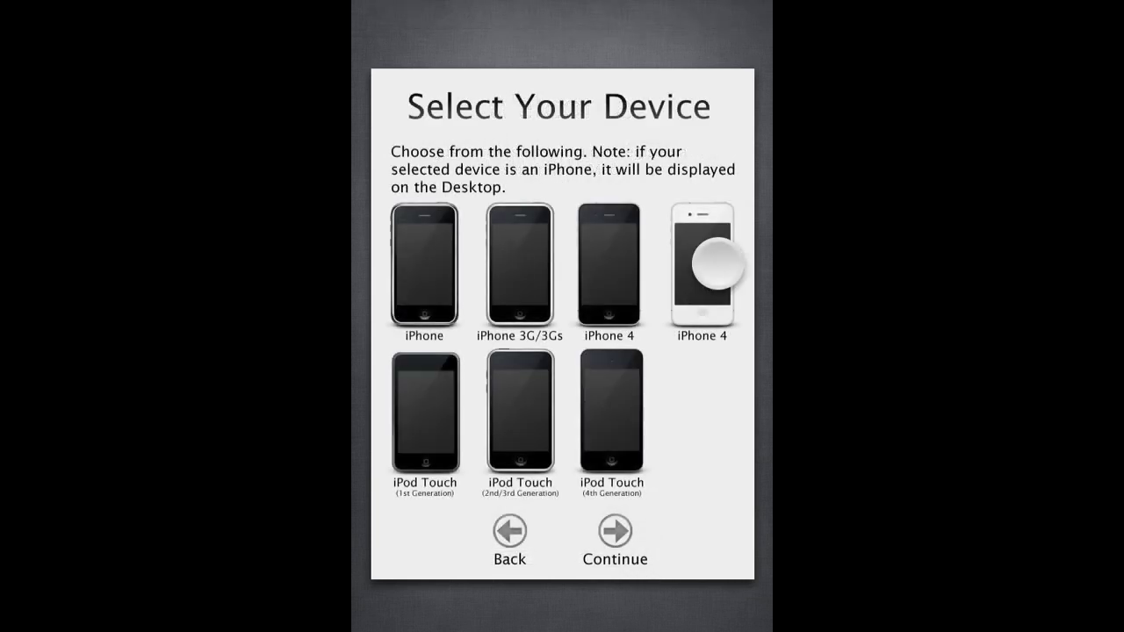
{"action": "left_click", "coordinate": [615, 531]}
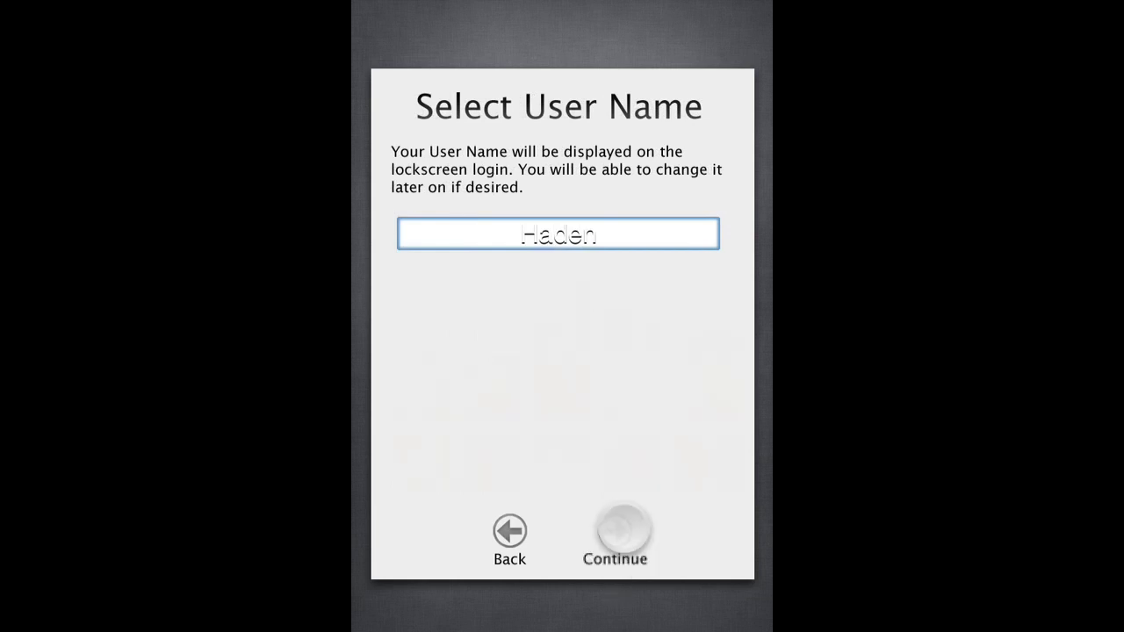
{"action": "left_click", "coordinate": [614, 530]}
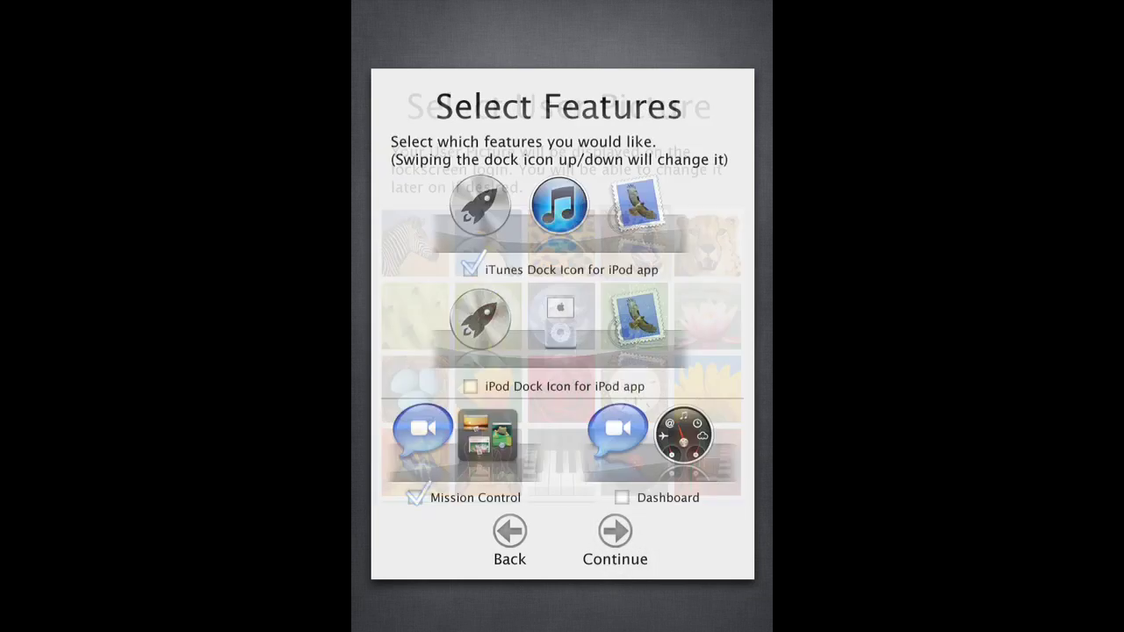
{"action": "left_click", "coordinate": [615, 530]}
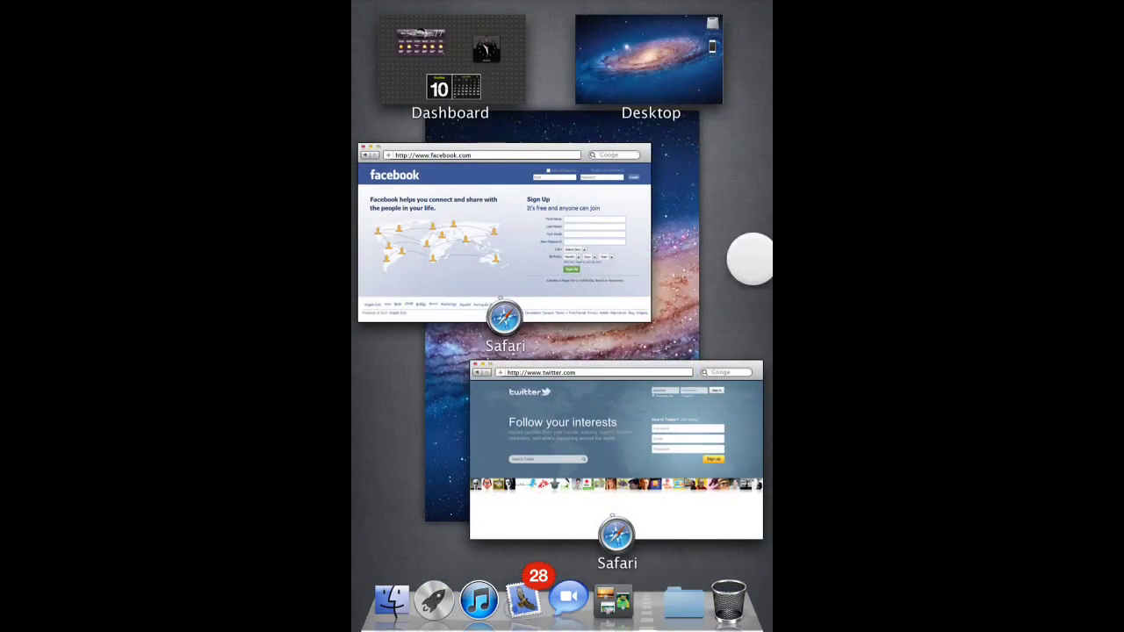
Exit Mission Control to the desktop and use the Finder menu to return to the theme list.
{"action": "left_click", "coordinate": [650, 60]}
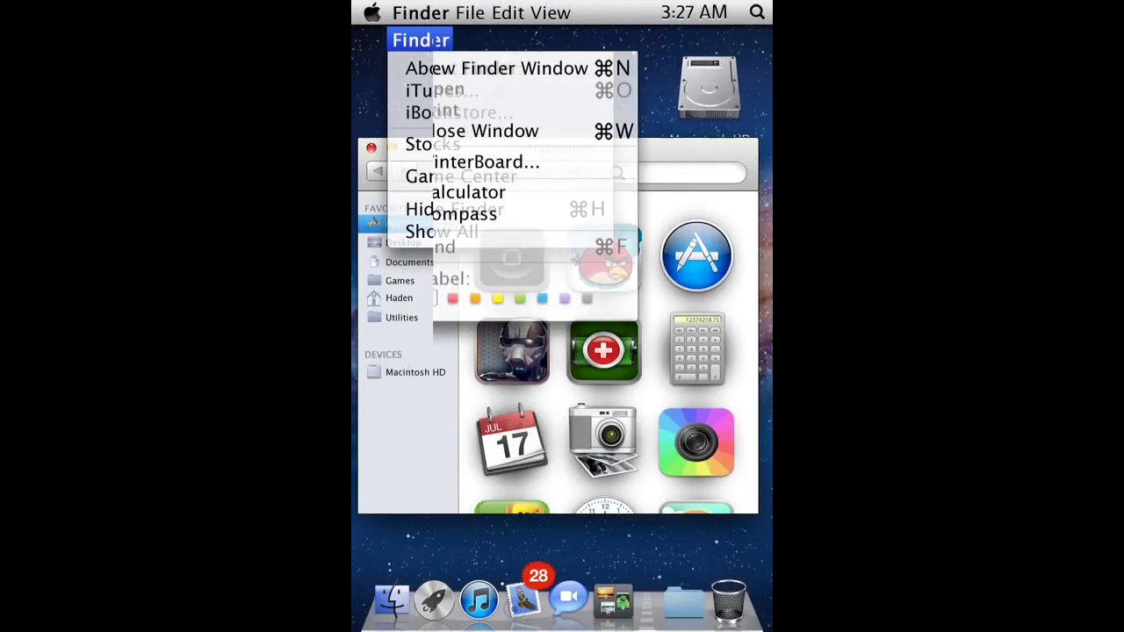
{"action": "left_click", "coordinate": [453, 12]}
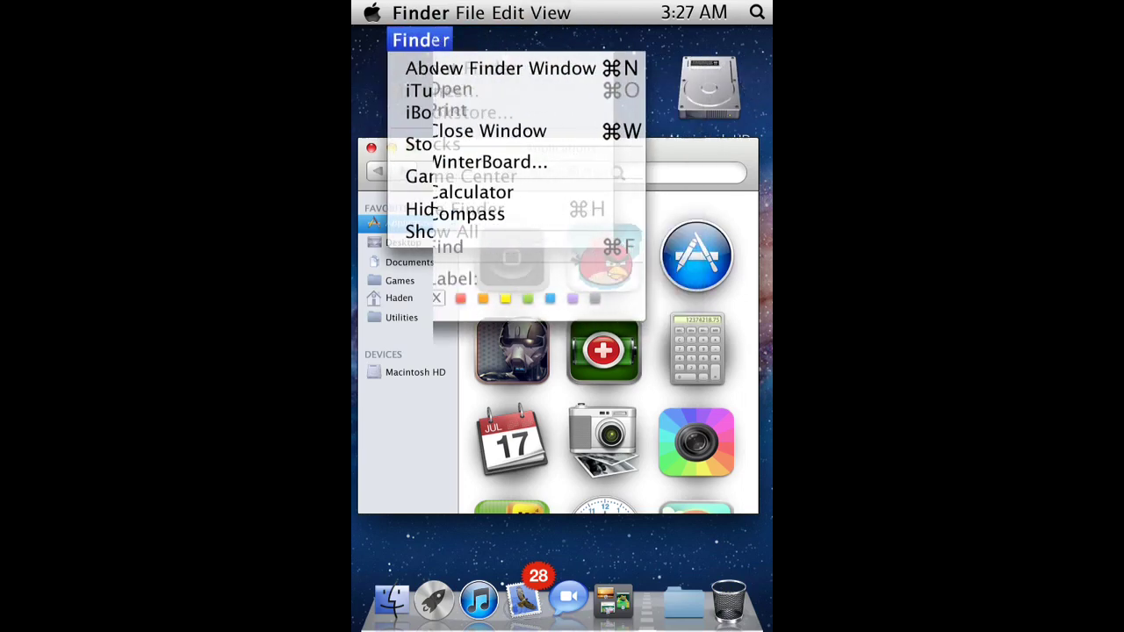
{"action": "left_click", "coordinate": [370, 13]}
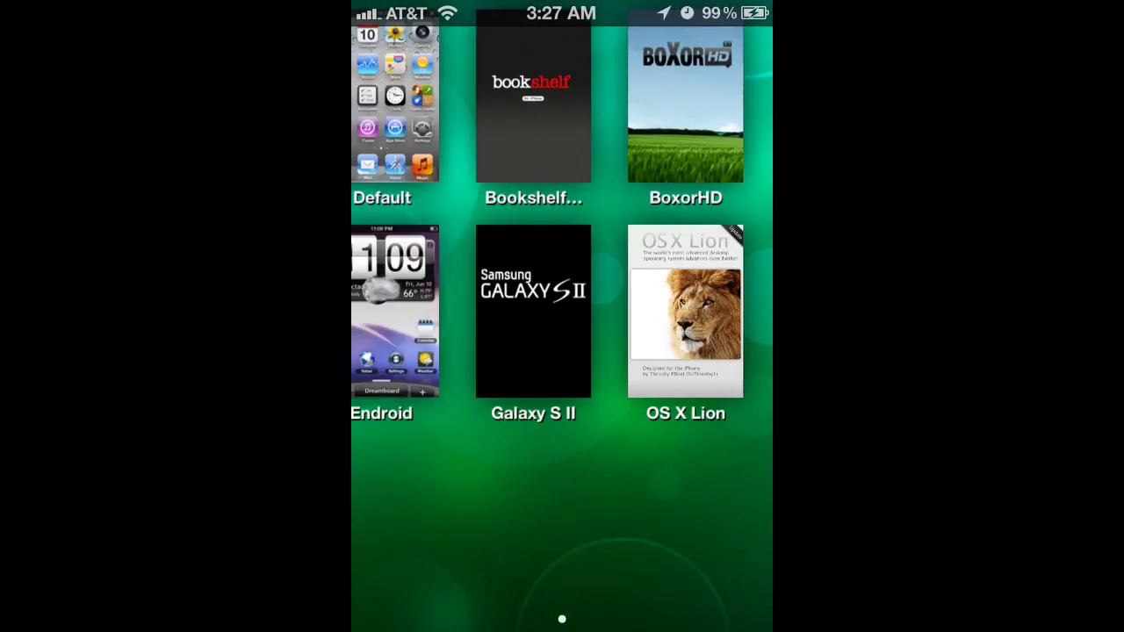
Apply the Bookshelf theme and browse its Newsstand and Apps shelves.
{"action": "left_click", "coordinate": [685, 115]}
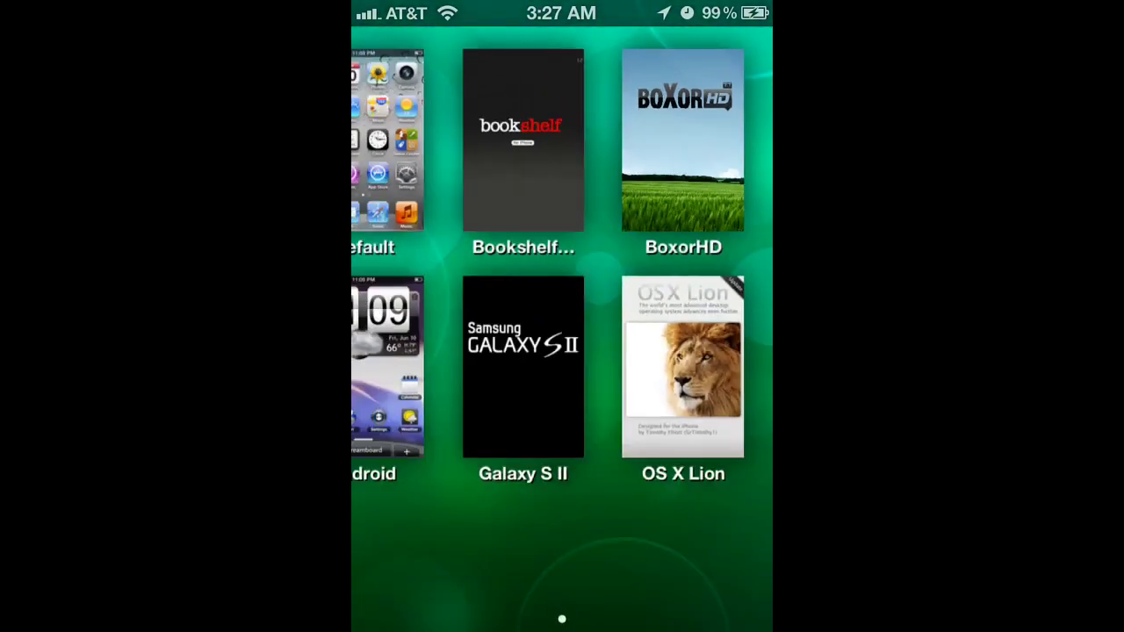
{"action": "left_click", "coordinate": [523, 140]}
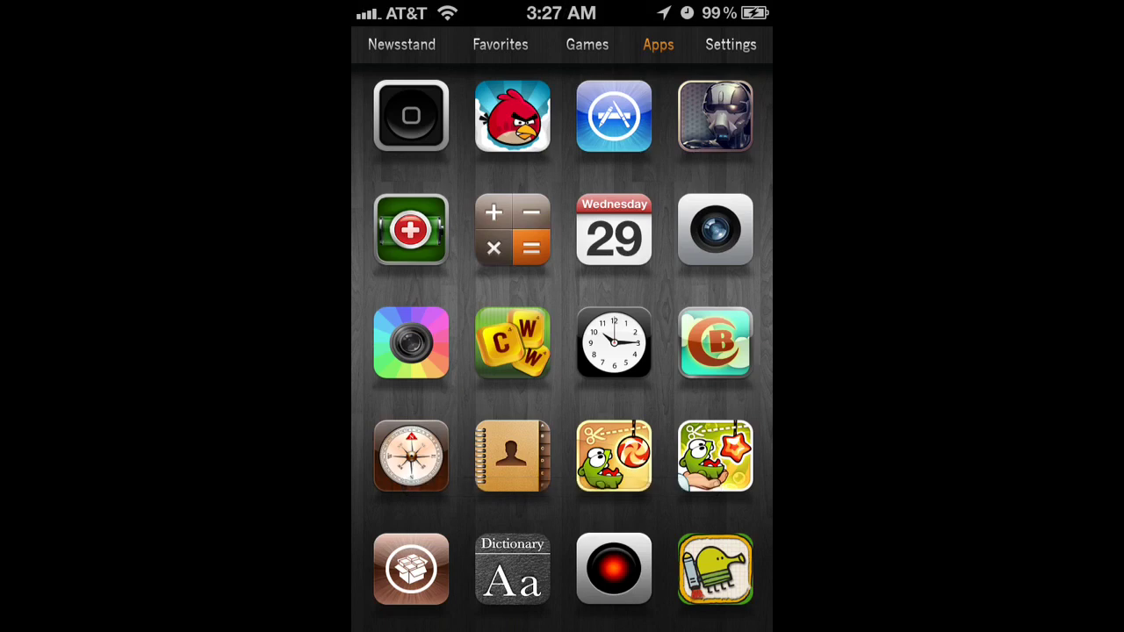
{"action": "left_click", "coordinate": [400, 45]}
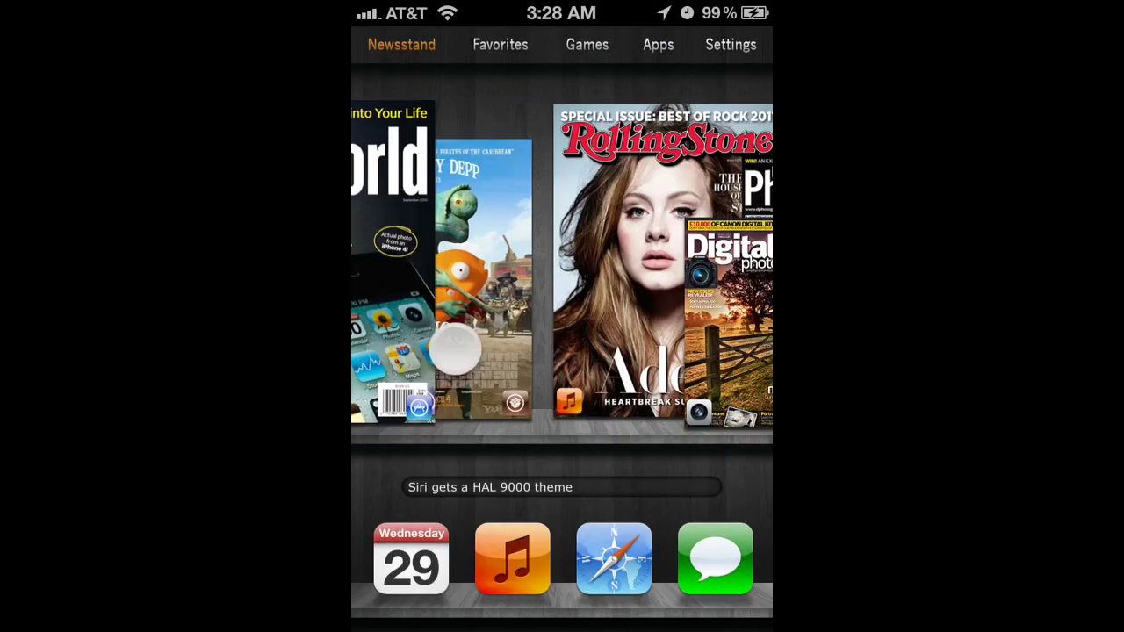
{"action": "left_click", "coordinate": [657, 44]}
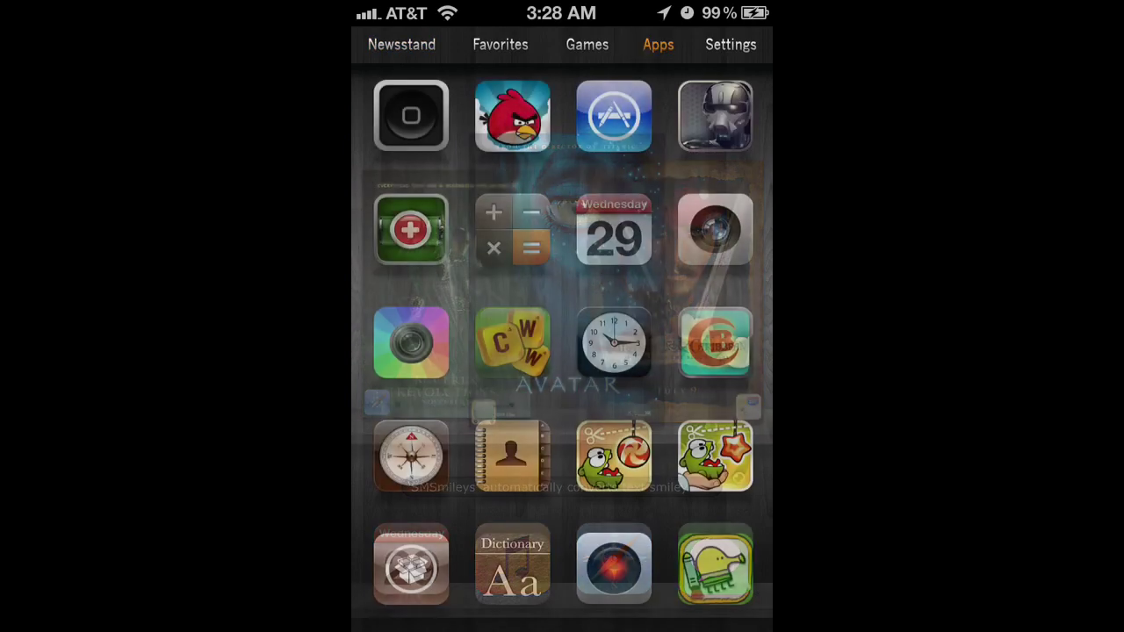
{"action": "scroll", "scroll_direction": "down", "scroll_amount": 3}
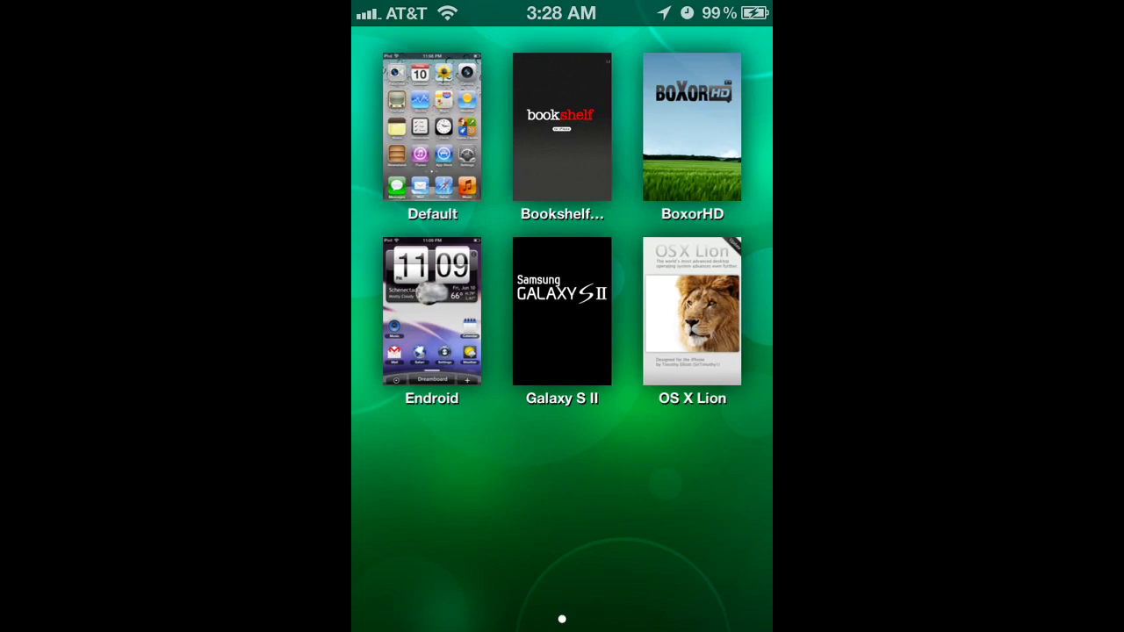
Apply the Galaxy S II theme and browse its Applications drawer.
{"action": "left_click", "coordinate": [562, 311]}
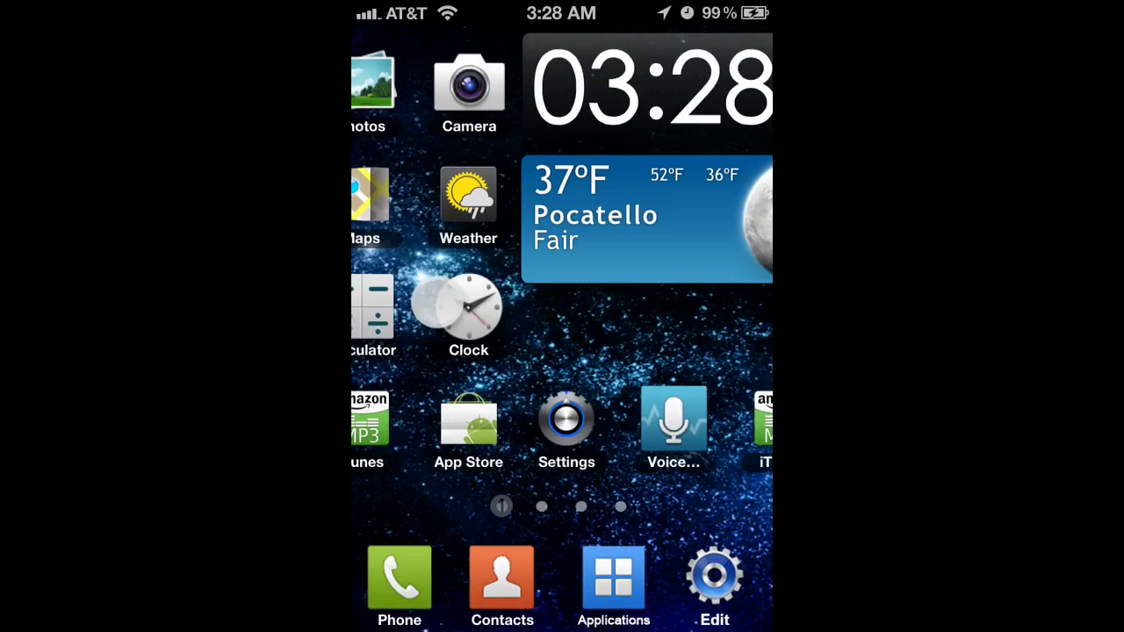
{"action": "left_click", "coordinate": [613, 583]}
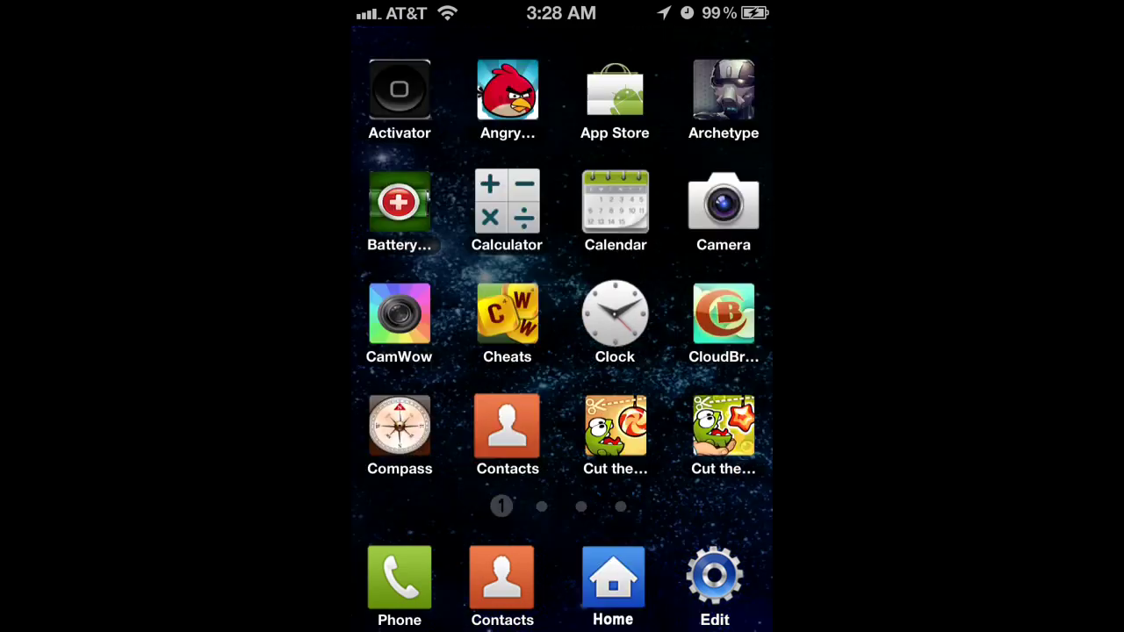
{"action": "scroll", "scroll_direction": "left", "scroll_amount": 3}
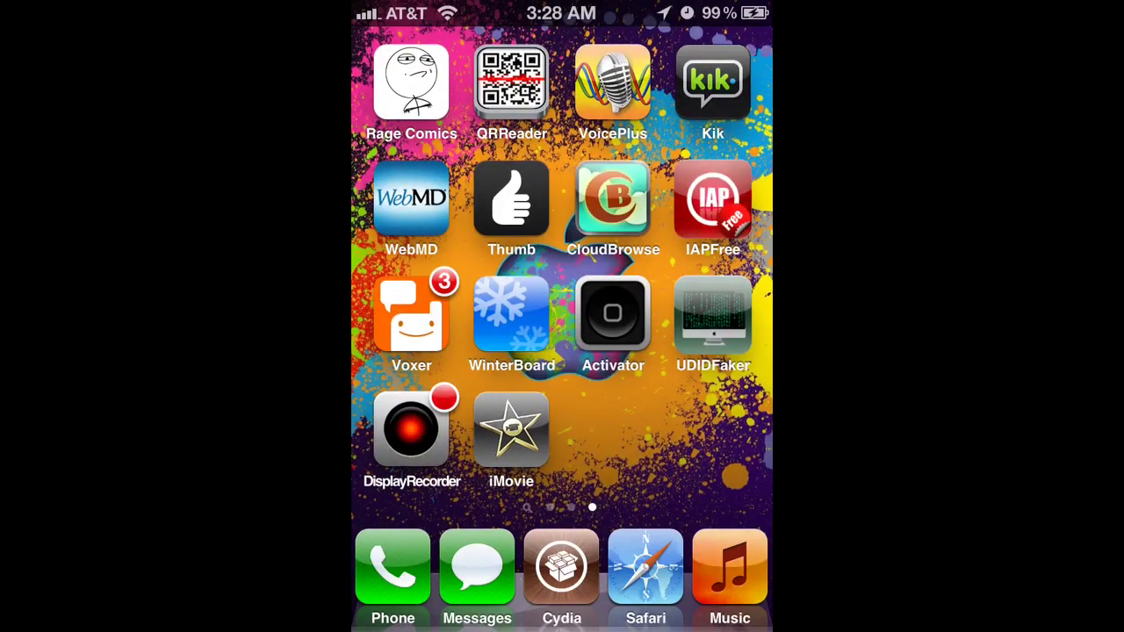
Swipe back to the first home screen page with Mail, Calendar, Photos and Settings.
{"action": "scroll", "scroll_direction": "left", "scroll_amount": 3}
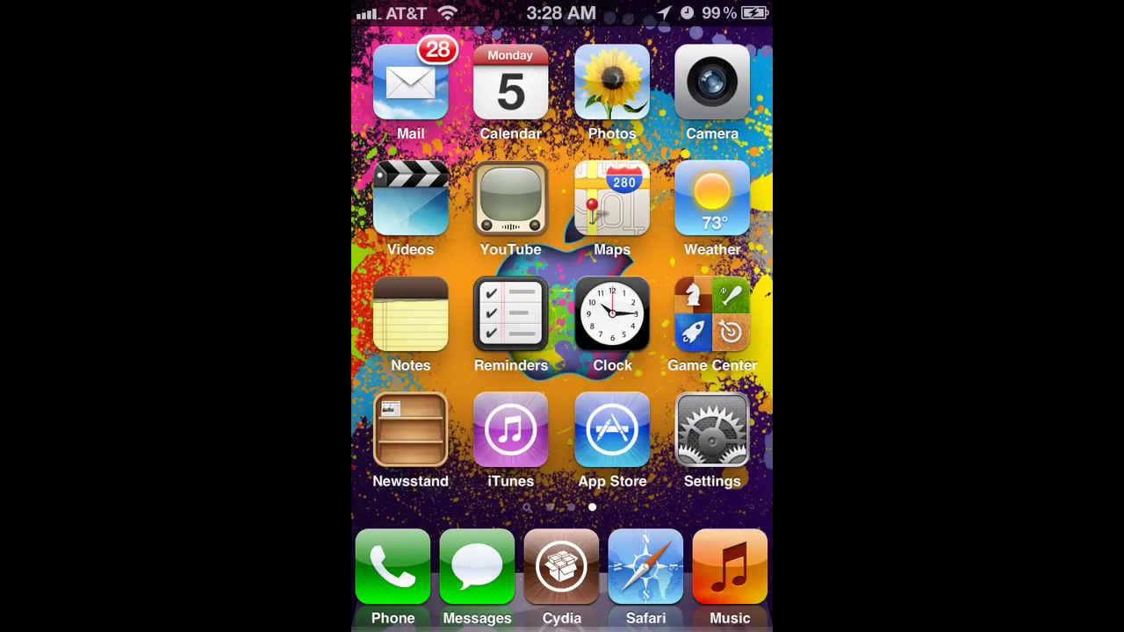